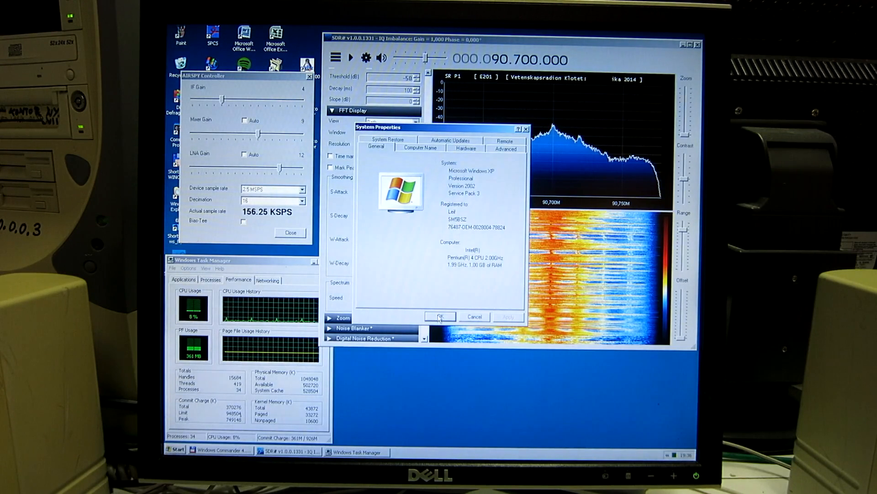
Dismiss the System Properties dialog and start the Airspy receiving on 90.700 MHz.
left_click(440, 317)
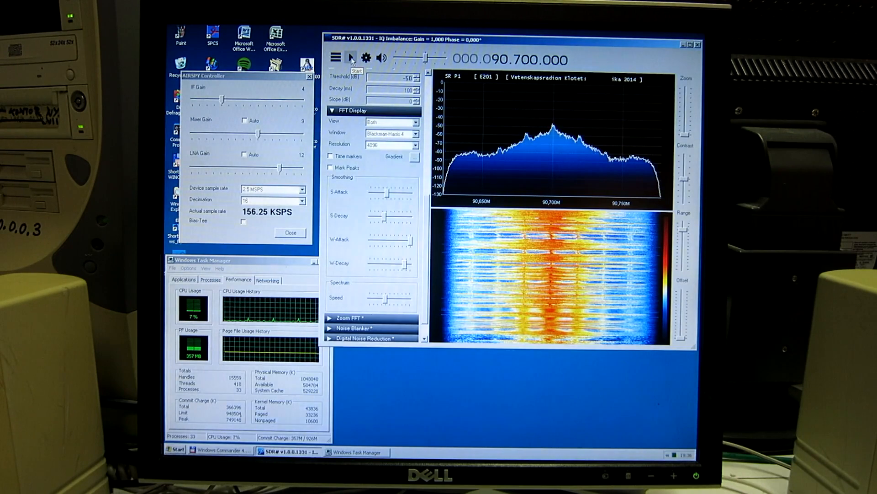
left_click(350, 58)
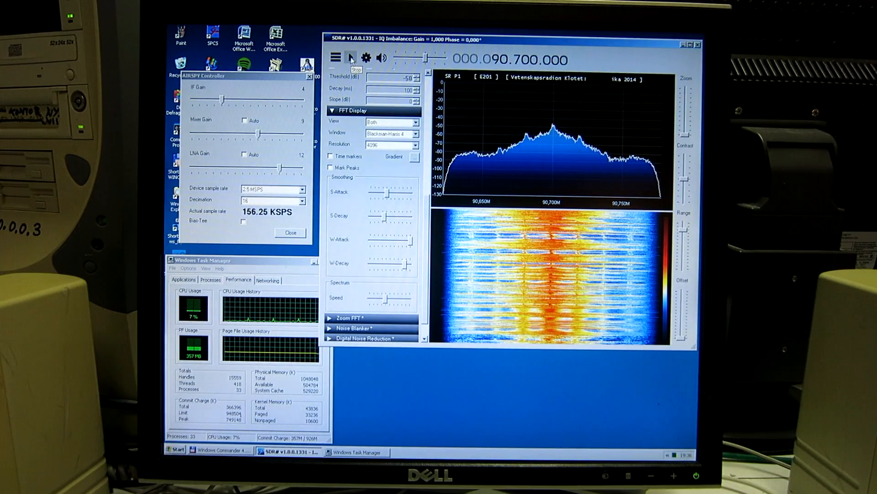
left_click(351, 58)
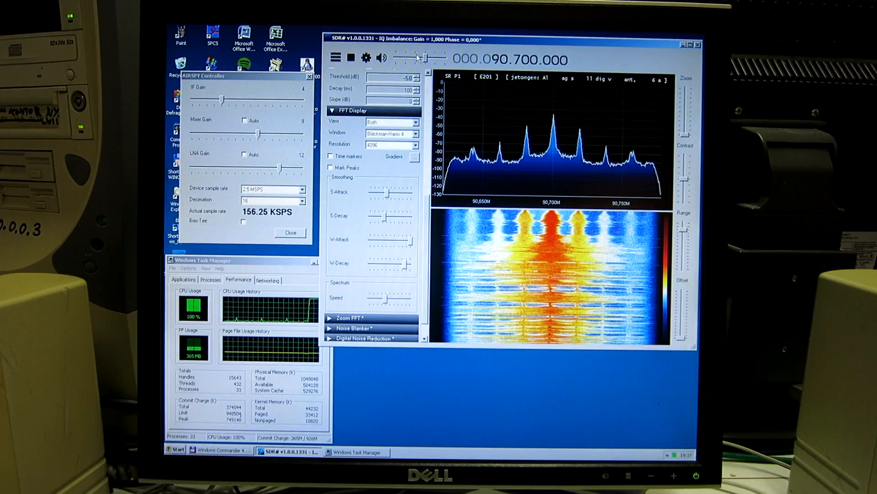
Raise the audio volume slider before the FFT view is set to None.
left_click_drag(427, 56, 433, 56)
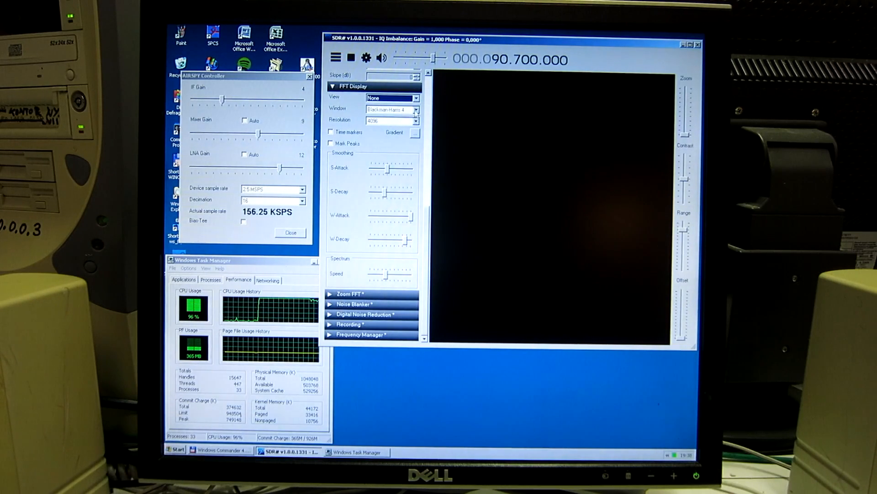
Set the FFT Display view to Waterfall only, with no spectrum graph.
left_click(416, 98)
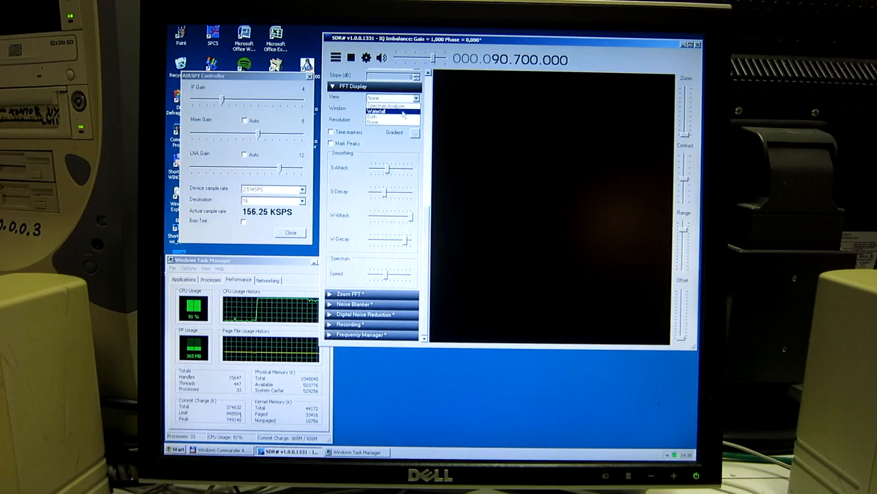
left_click(386, 111)
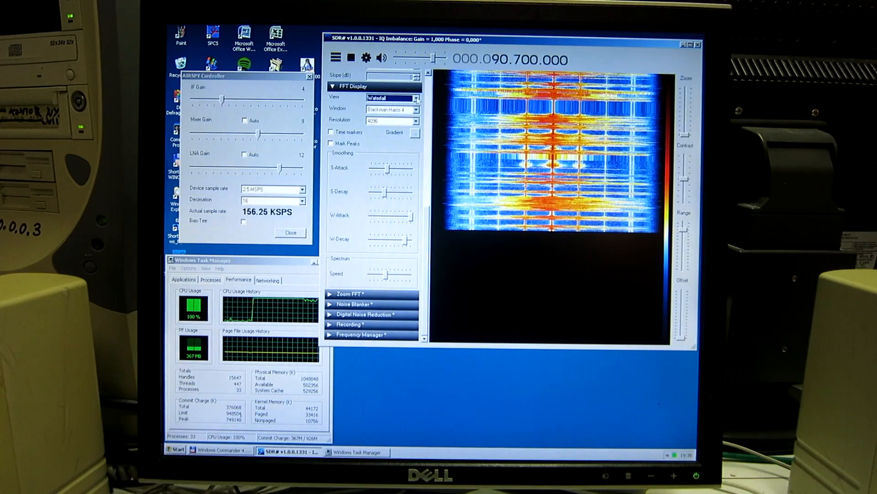
left_click(415, 98)
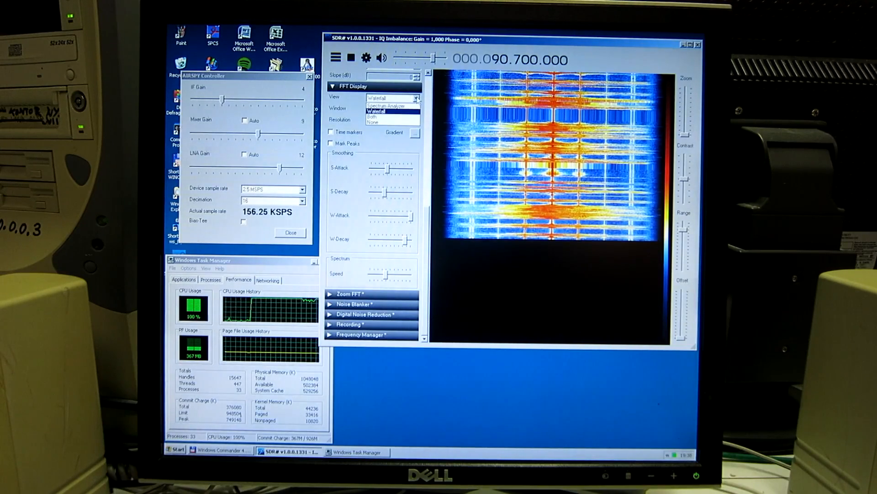
left_click(392, 105)
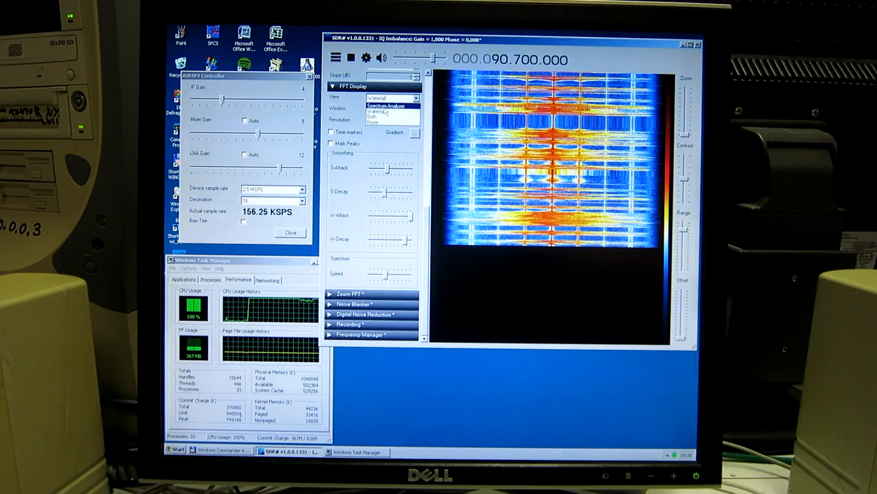
Show only the spectrum analyzer and raise its FFT resolution to 16384.
left_click(382, 105)
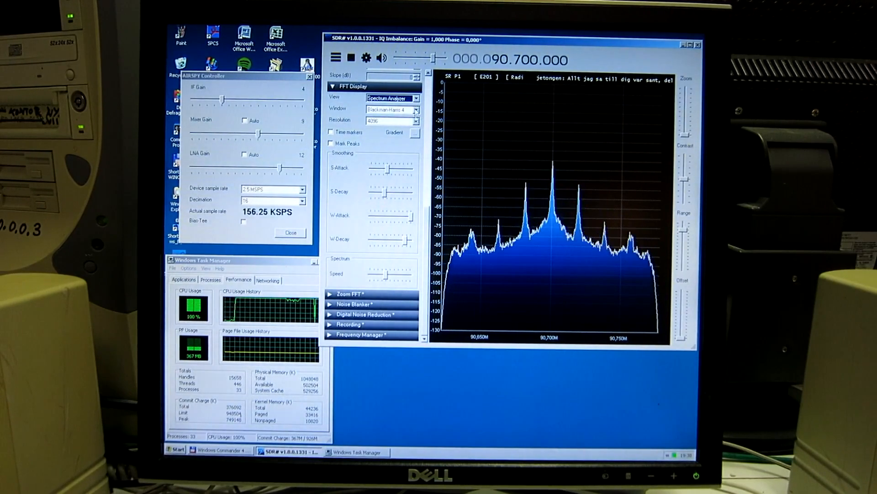
left_click(416, 120)
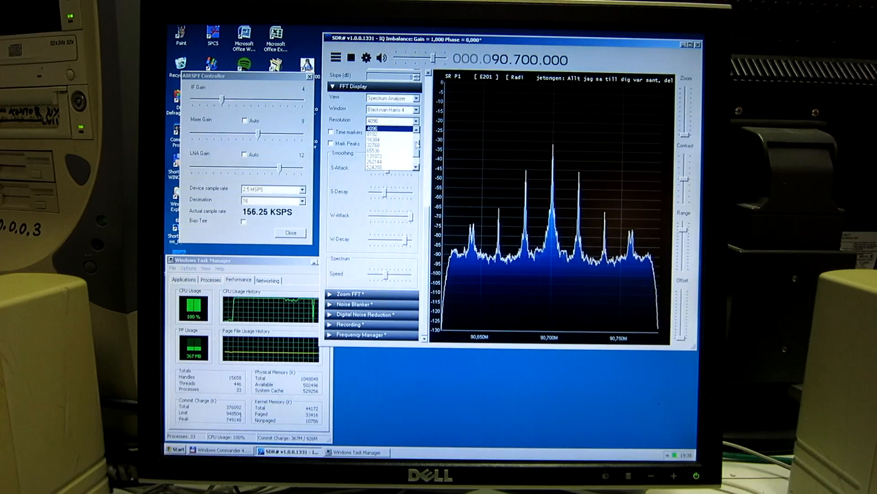
left_click(392, 120)
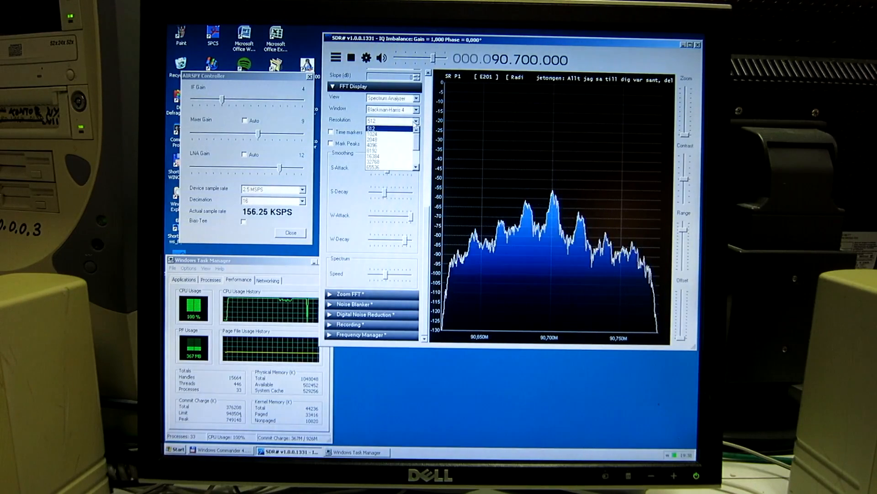
left_click(373, 157)
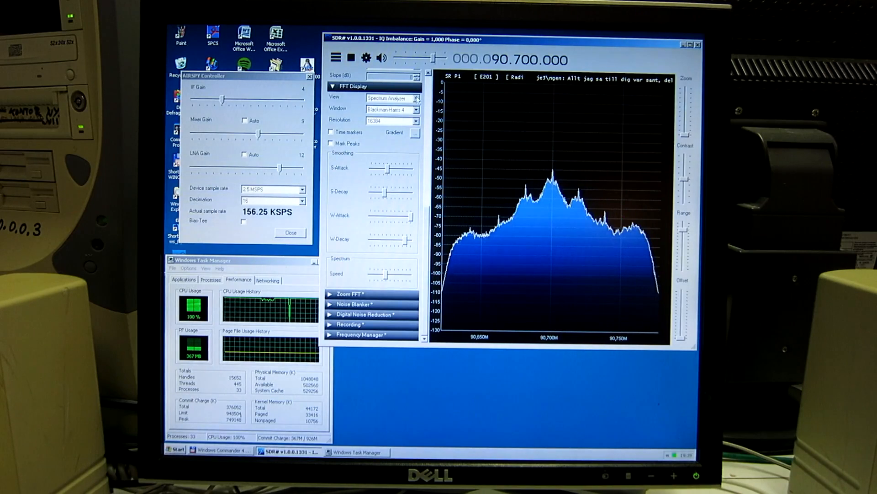
Set the FFT Display view to None, leaving the display area blank.
left_click(417, 98)
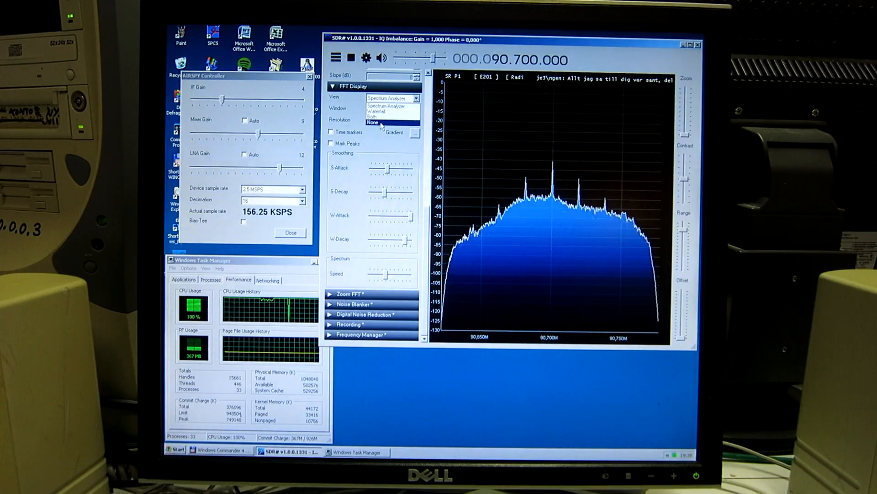
left_click(373, 123)
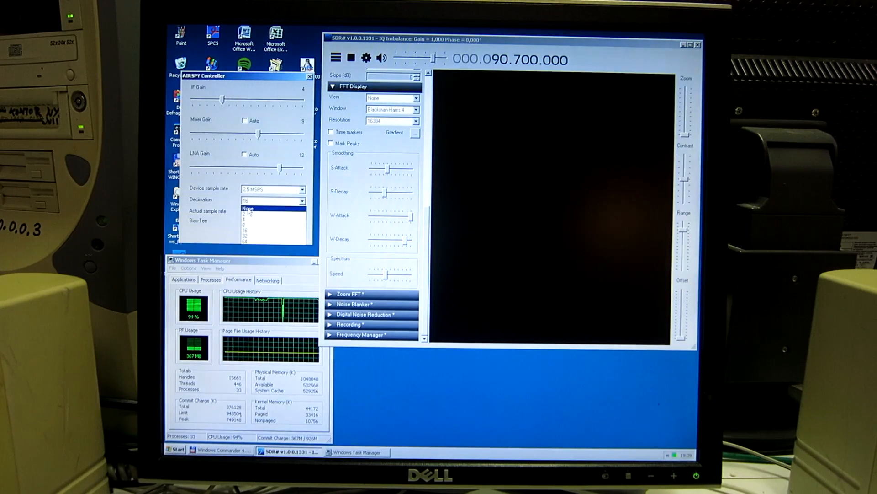
Set the Airspy decimation to None so it samples at the full 2.5 MSPS.
left_click(248, 209)
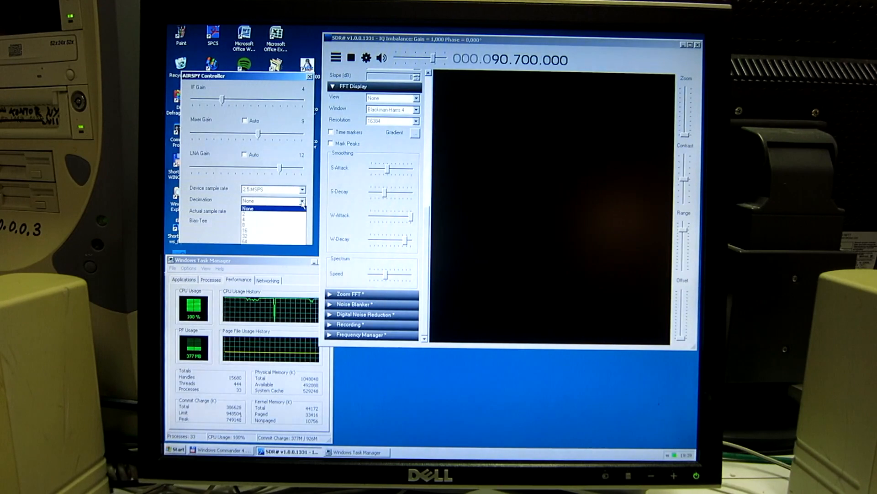
left_click(249, 201)
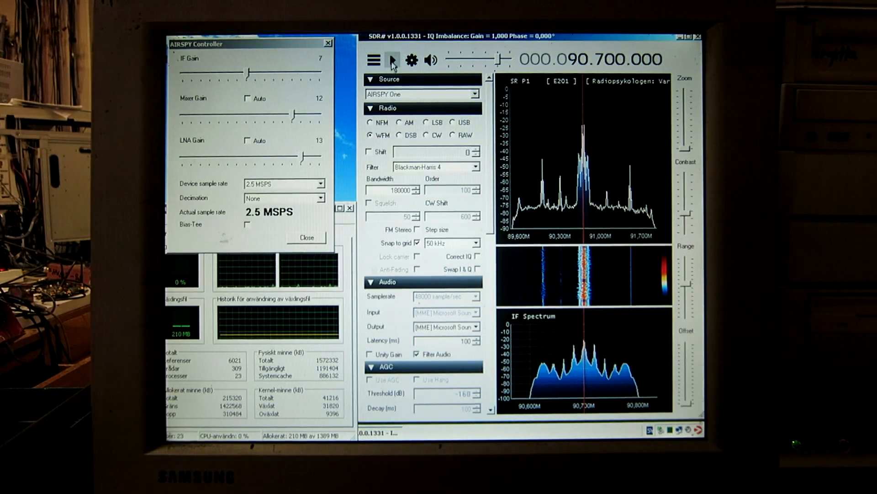
Start the Airspy stream at 2.5 MSPS on 90.700 MHz and watch CPU usage near 89%.
left_click(392, 61)
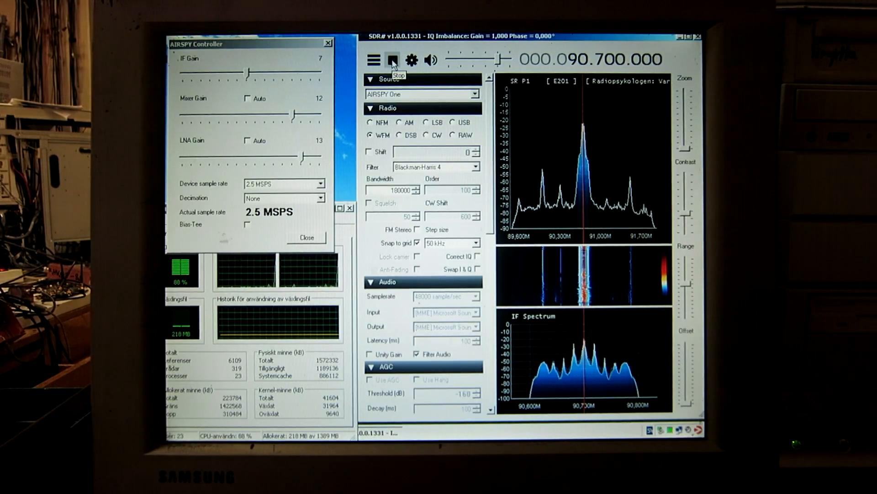
left_click(392, 60)
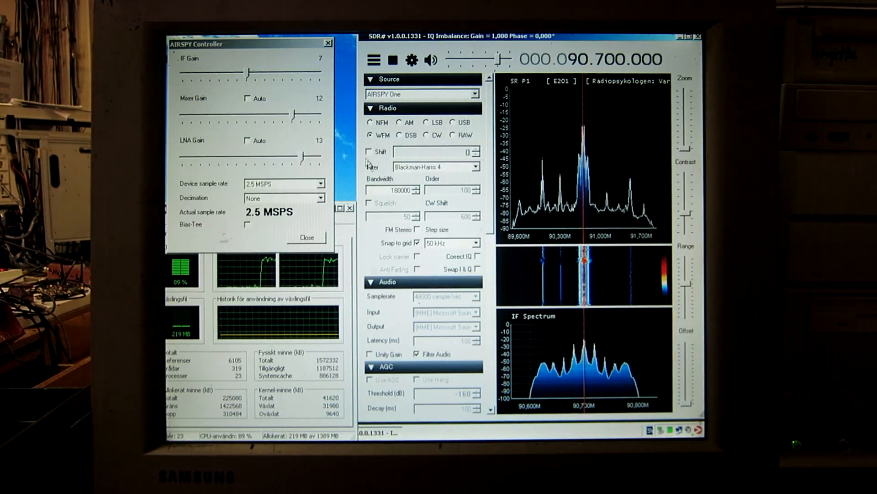
mouse_move(604, 171)
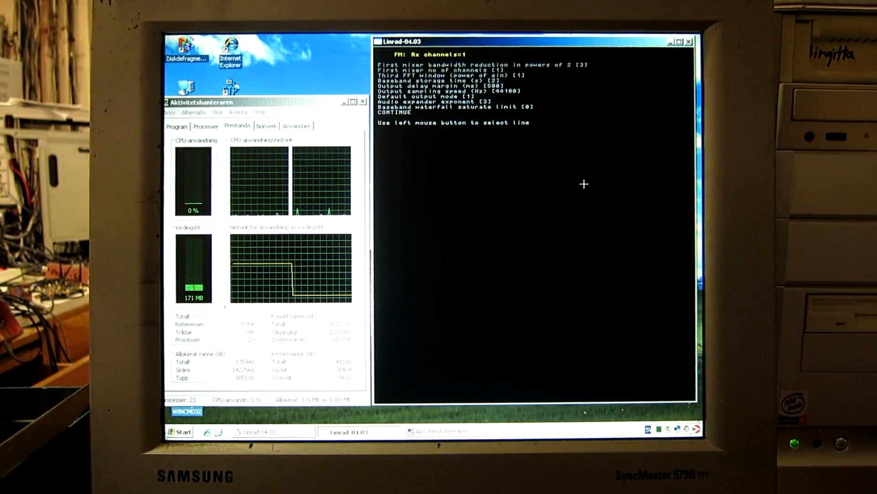
mouse_move(541, 226)
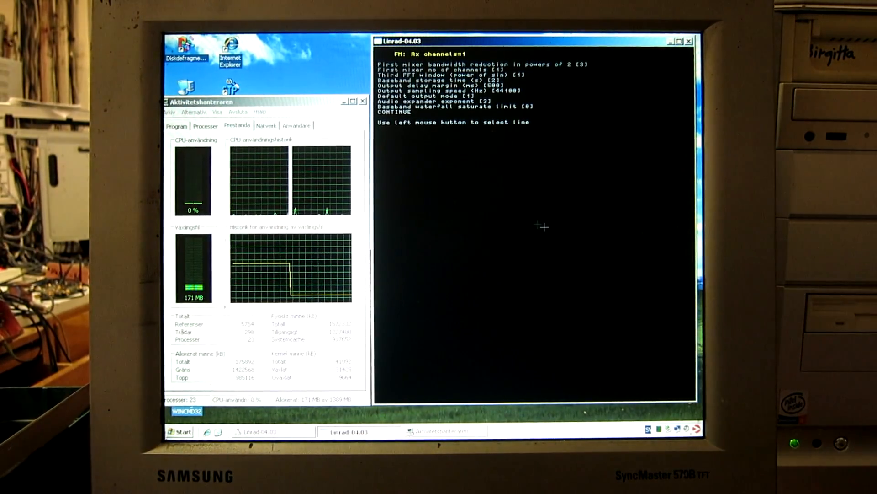